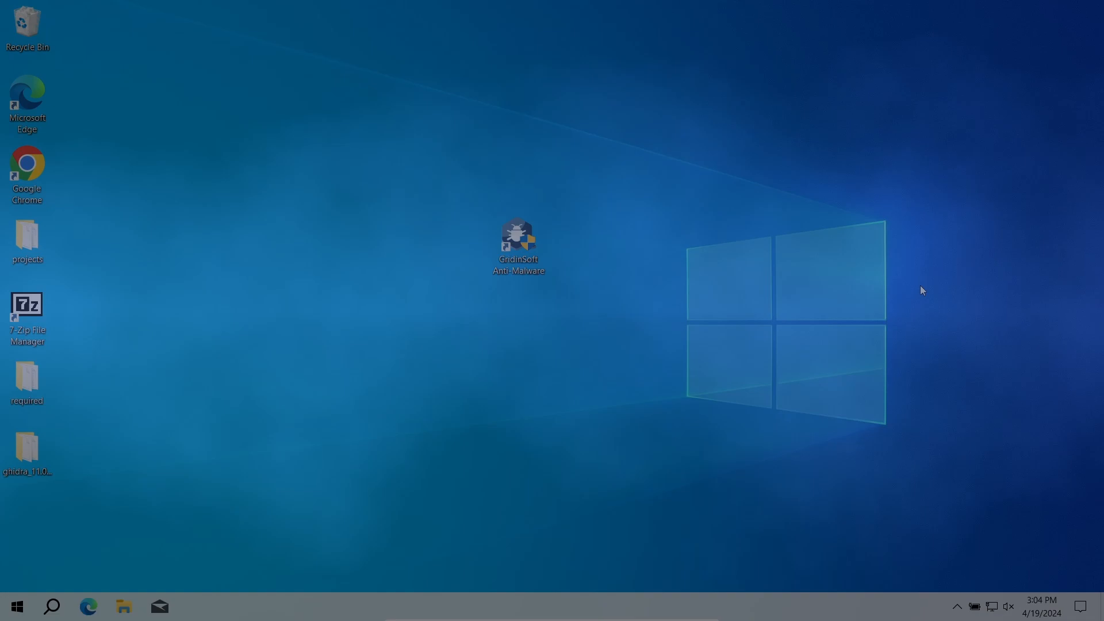
Step: Launch GridinSoft Anti-Malware from its desktop shortcut and approve the administrator prompt
{"action": "double_click", "coordinate": [518, 239]}
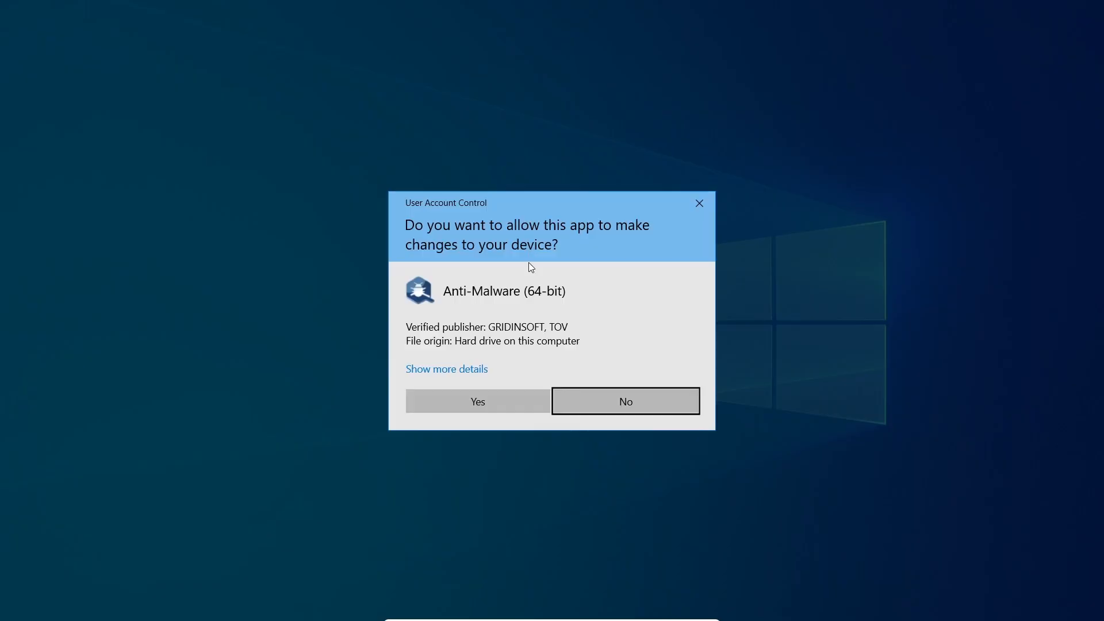
{"action": "left_click", "coordinate": [623, 400]}
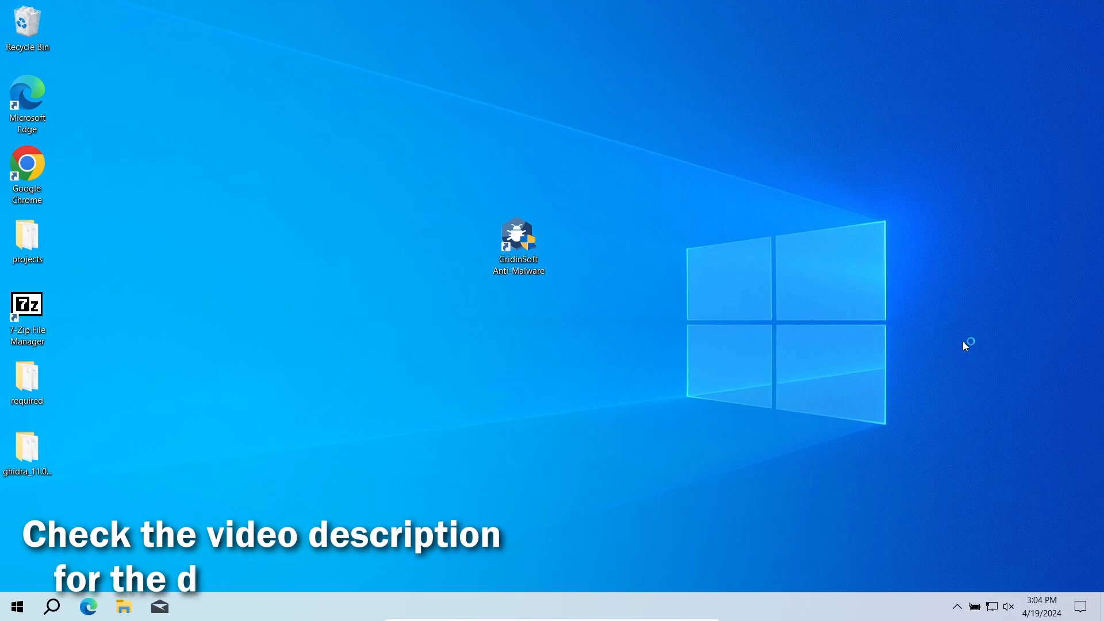
Step: Run a full scan of all drives, which finds four threats
{"action": "double_click", "coordinate": [517, 242]}
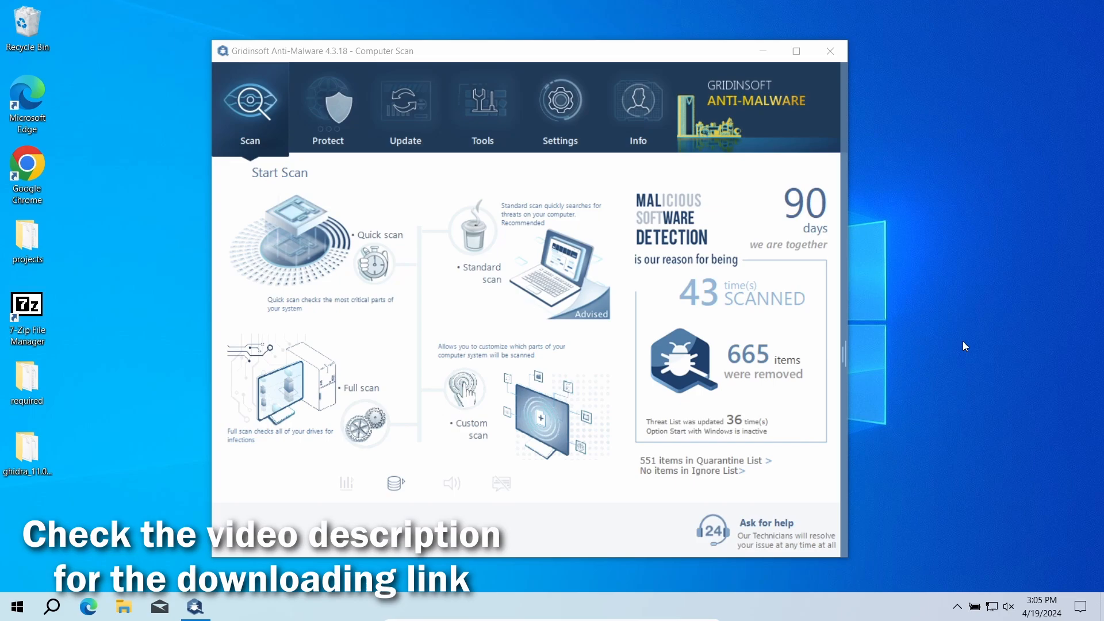
{"action": "mouse_move", "coordinate": [313, 392]}
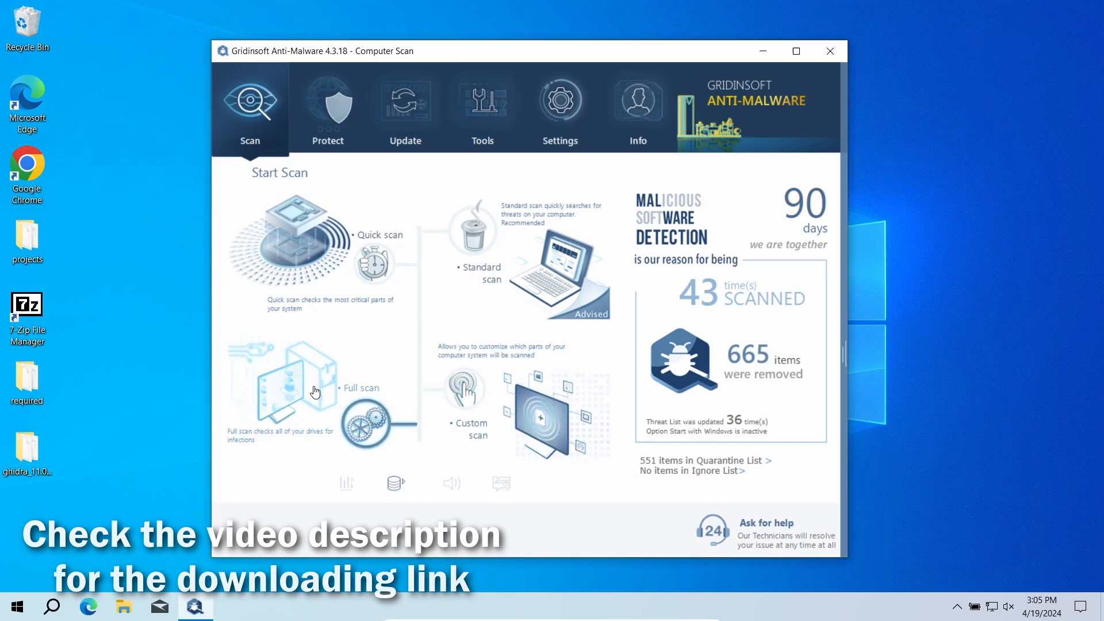
{"action": "left_click", "coordinate": [315, 391]}
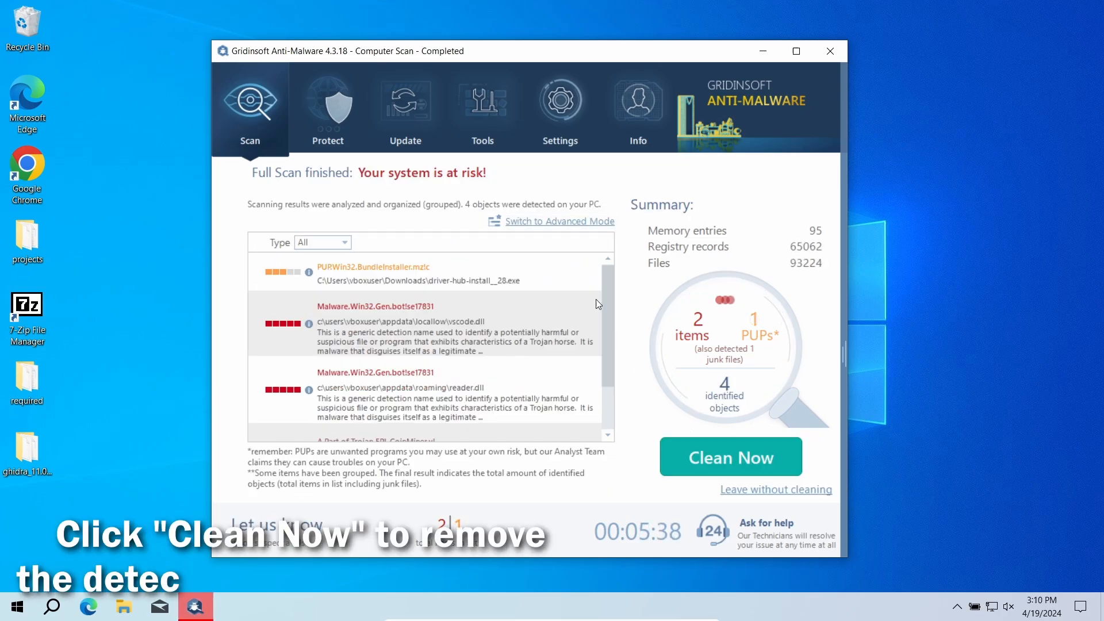
Step: Clean the four threats, then dismiss the removal summary and confirmation
{"action": "left_click", "coordinate": [730, 455]}
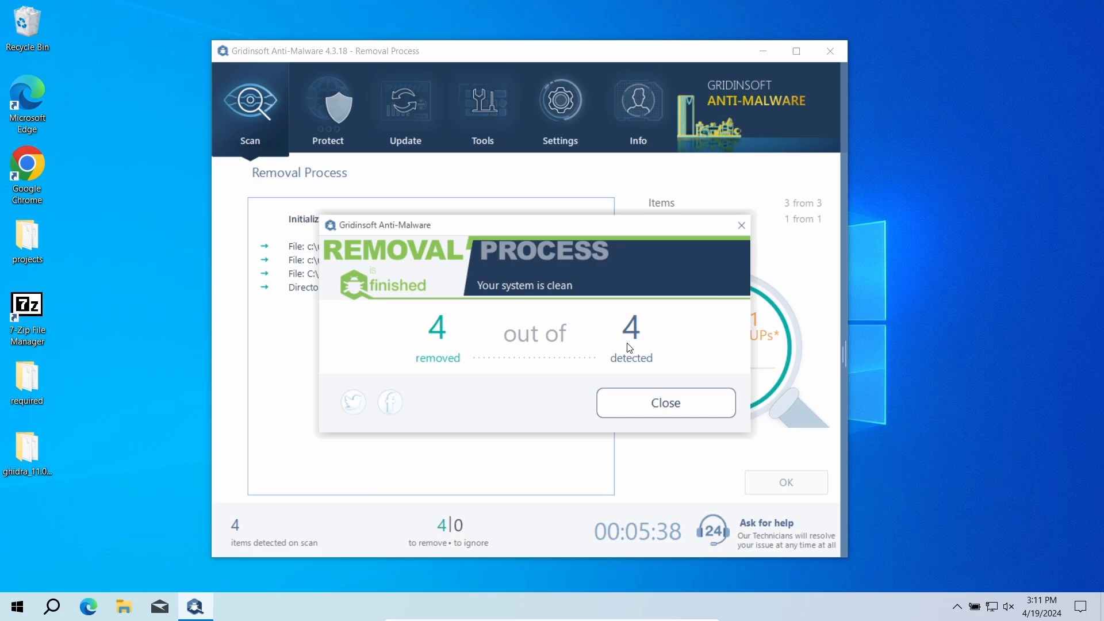
{"action": "left_click", "coordinate": [664, 402]}
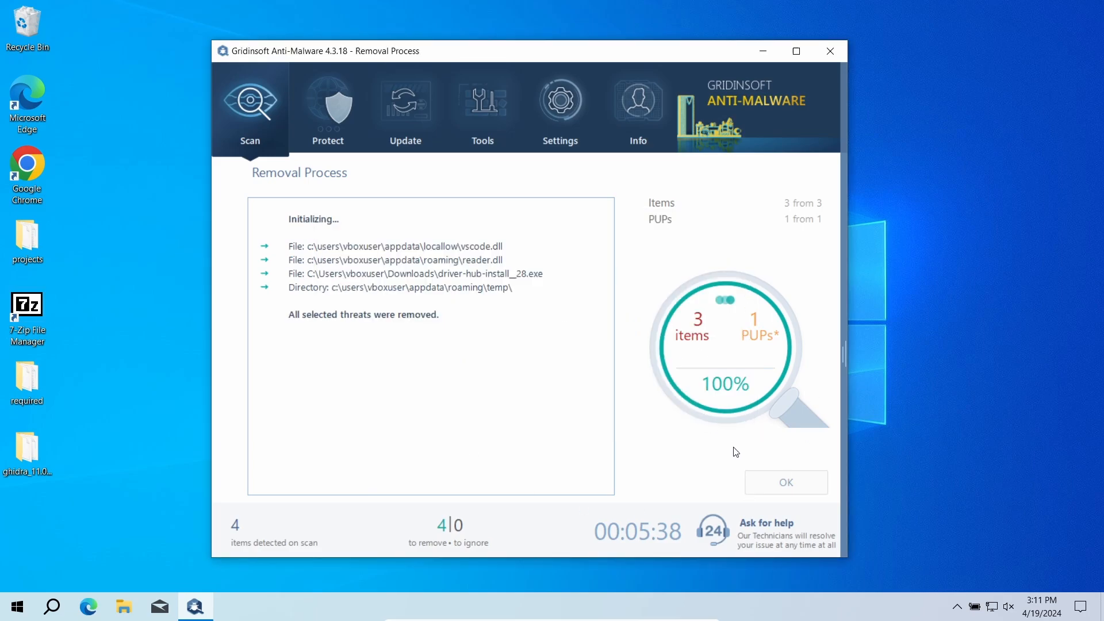
{"action": "left_click", "coordinate": [784, 482]}
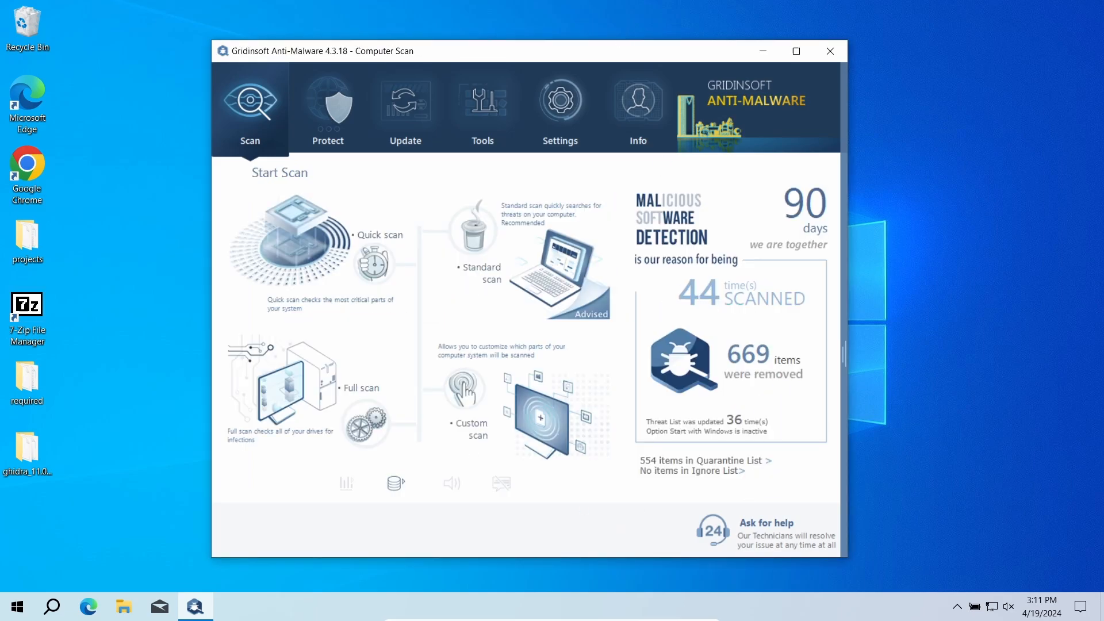